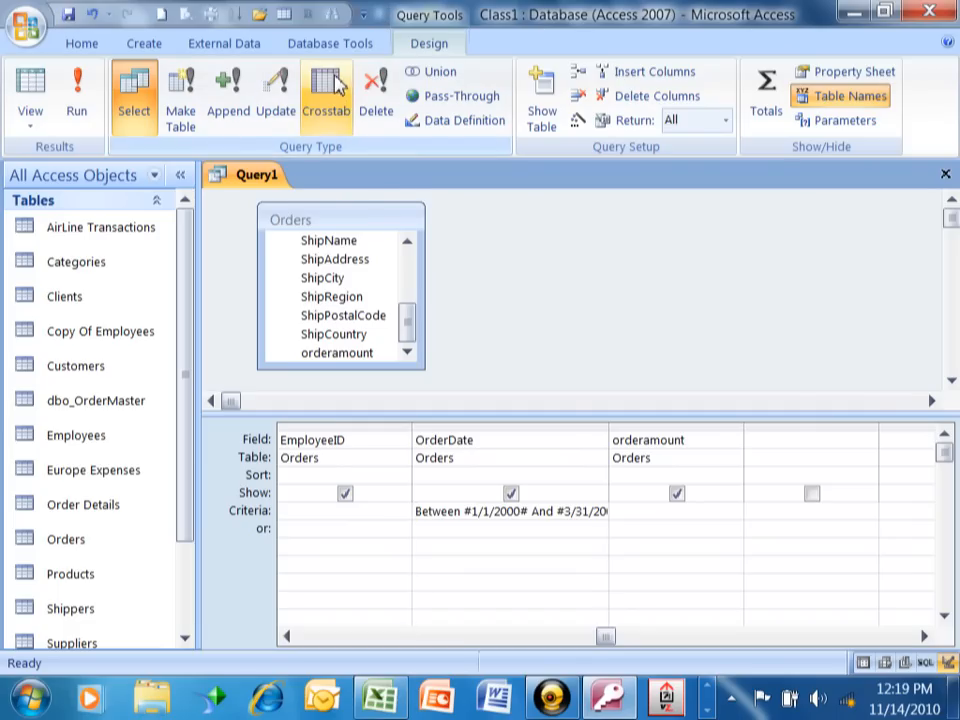
pyautogui.moveTo(608, 388)
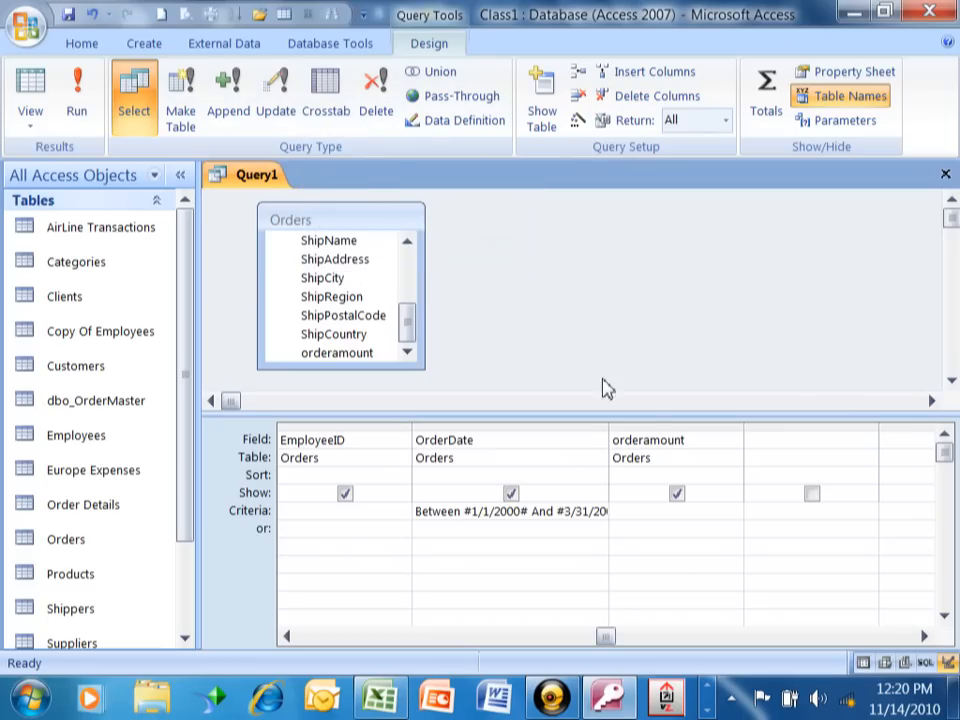
pyautogui.moveTo(660, 444)
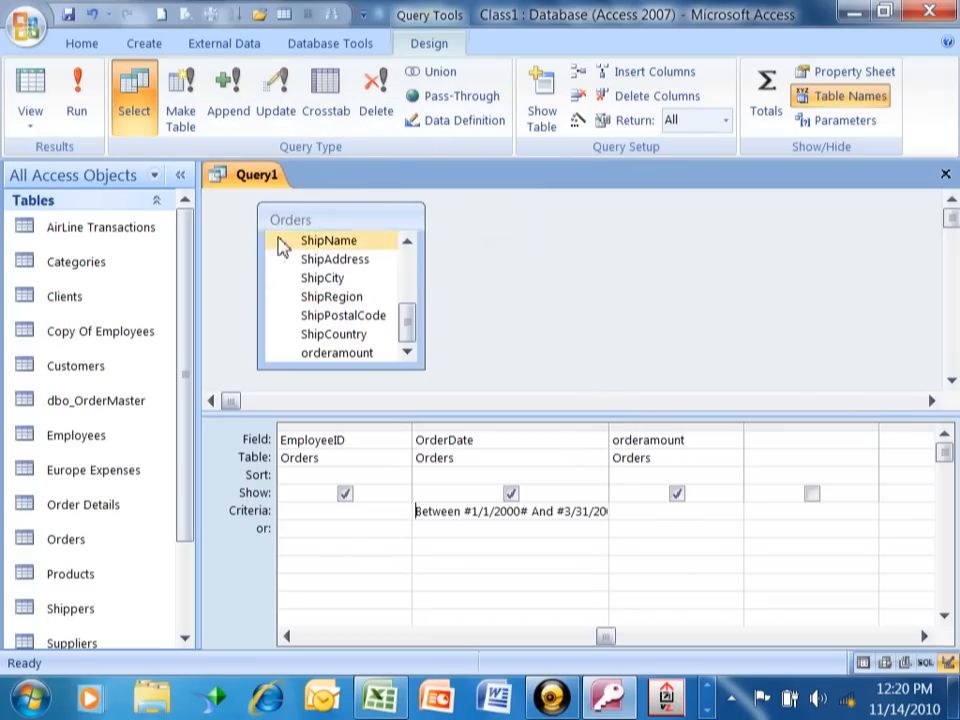
# Run the Orders query and review the 157 orders within the date range.
pyautogui.click(76, 96)
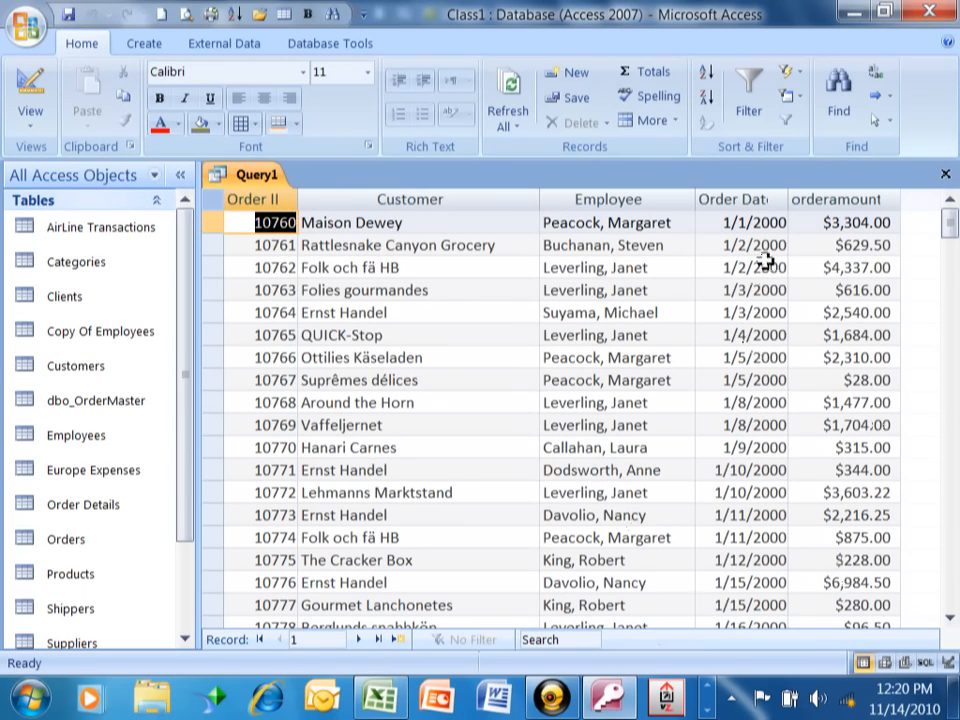
pyautogui.moveTo(948, 222)
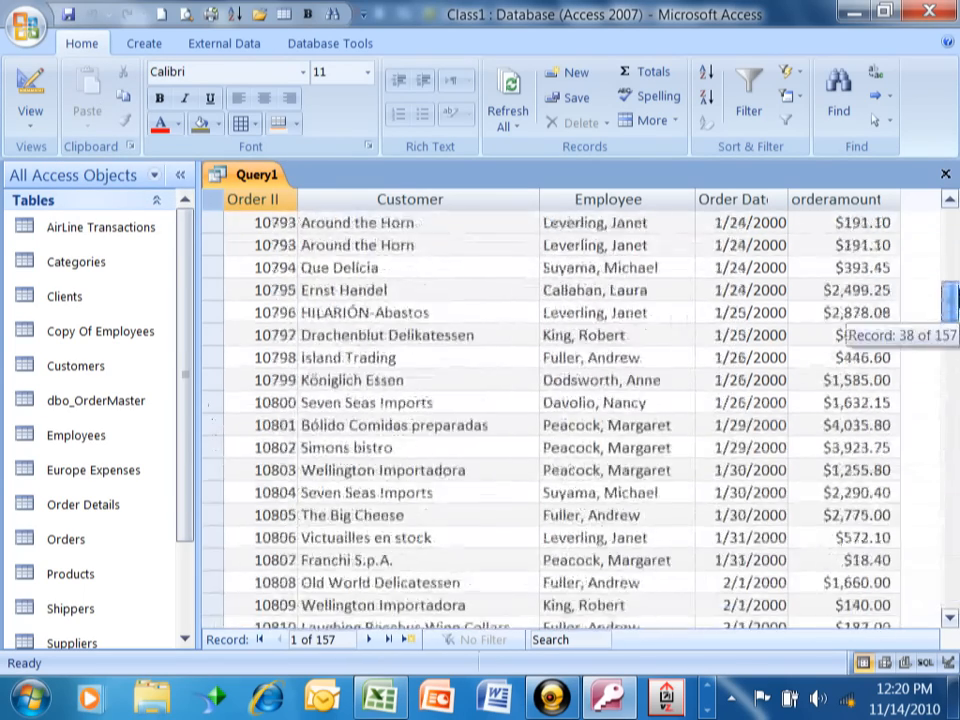
pyautogui.scroll(3)
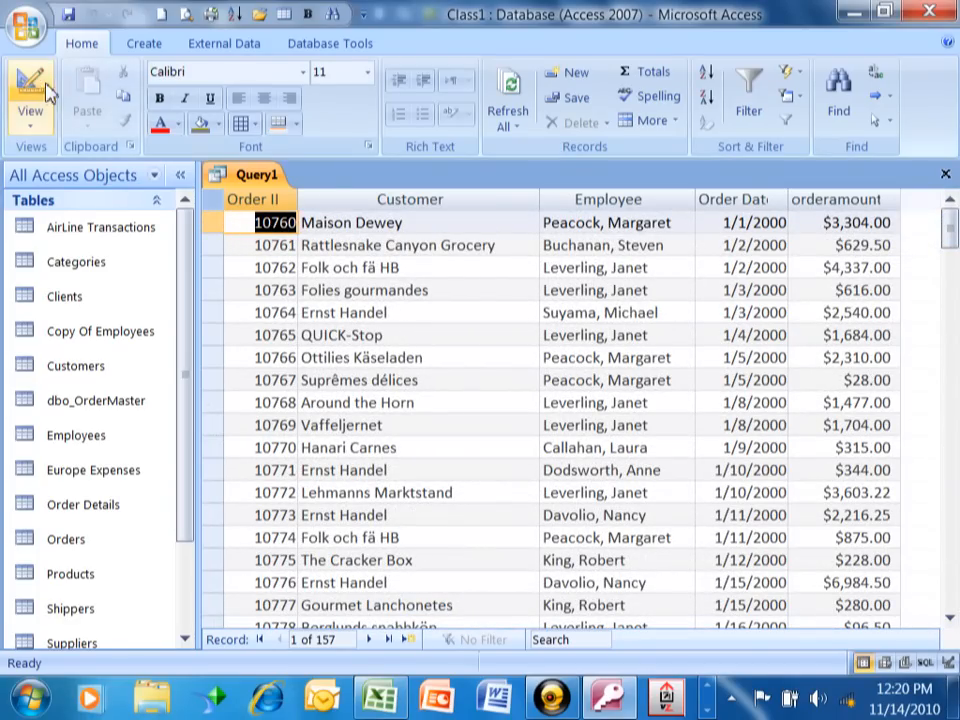
# Add an orderamount criterion of <28 and run the query to get the two matching orders.
pyautogui.click(30, 96)
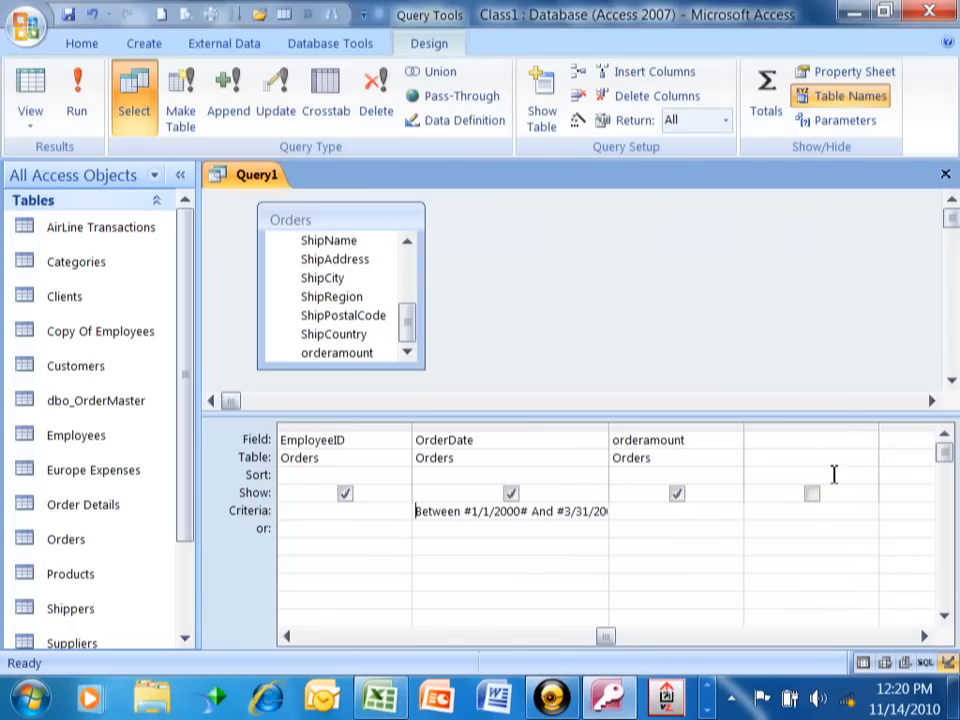
pyautogui.moveTo(796, 568)
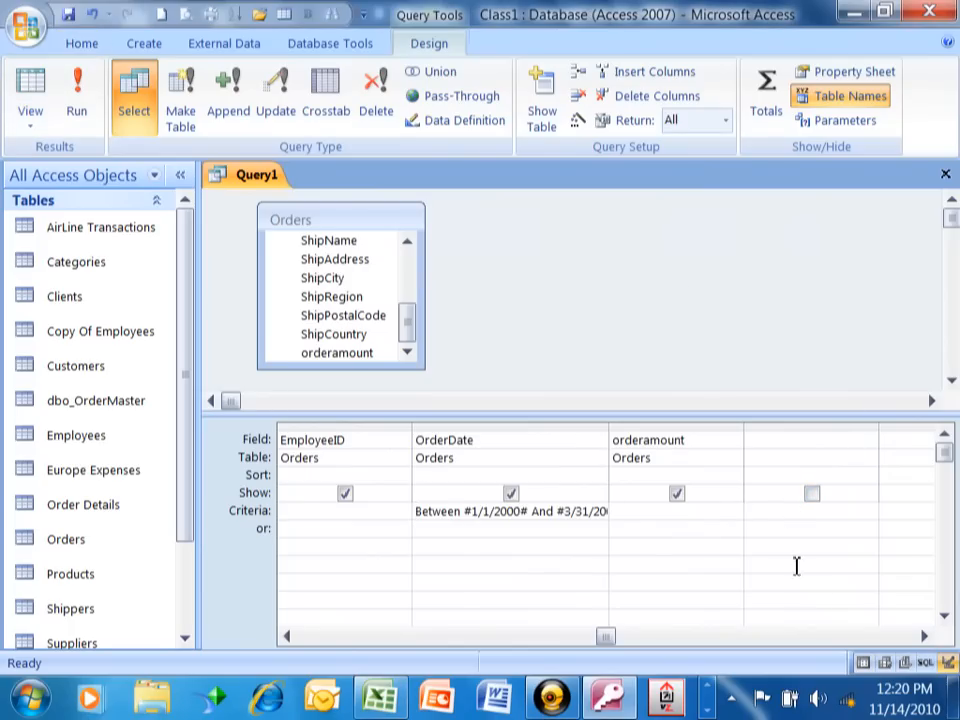
pyautogui.write('28')
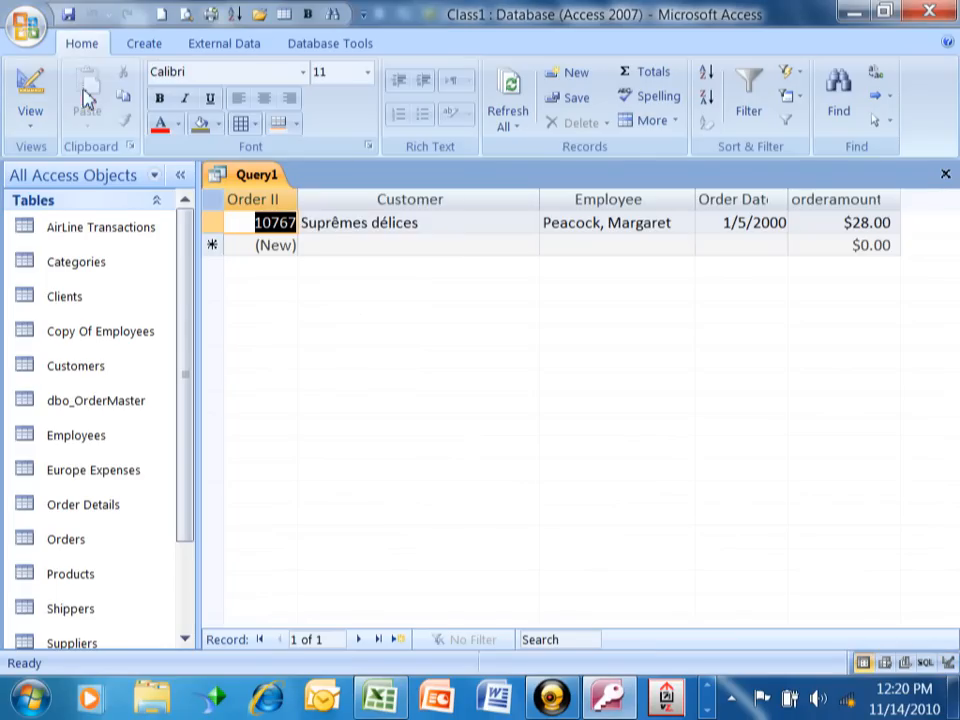
pyautogui.moveTo(870, 530)
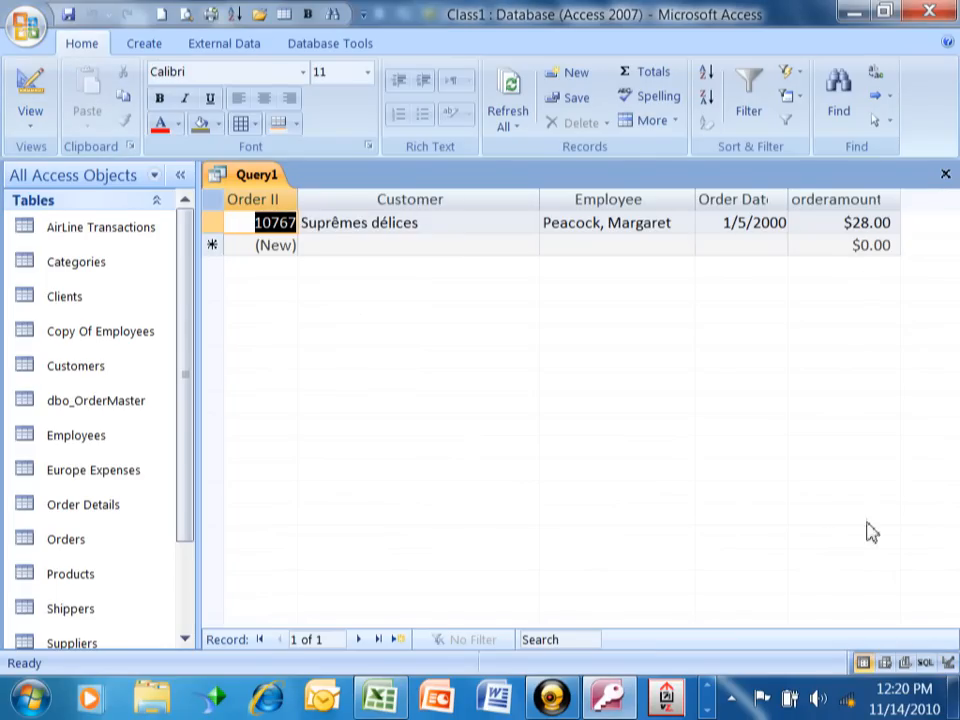
pyautogui.click(30, 96)
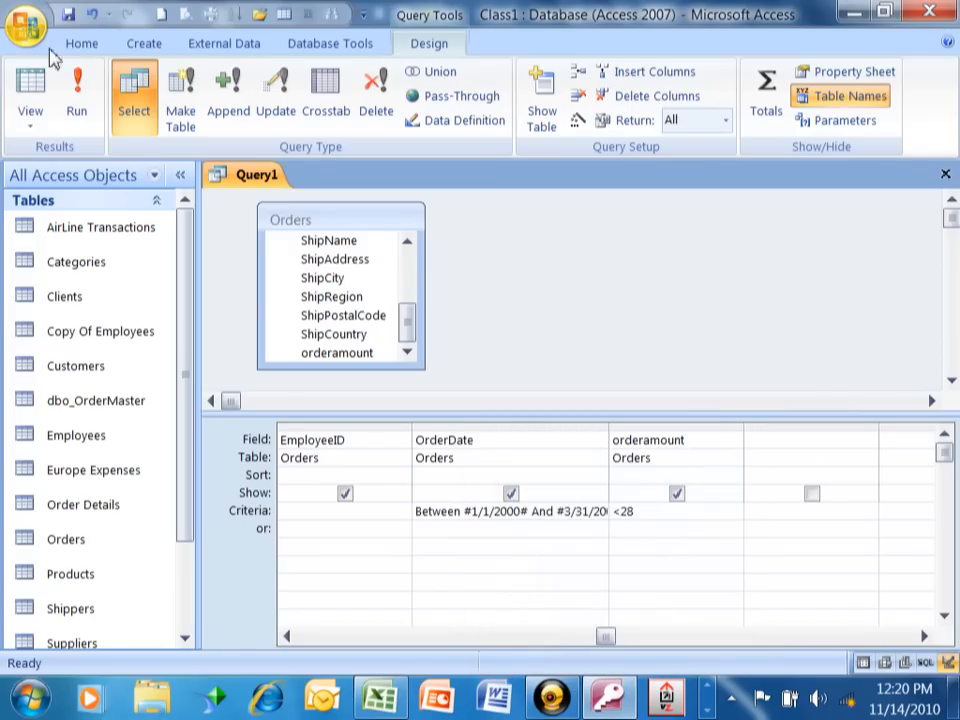
pyautogui.moveTo(76, 96)
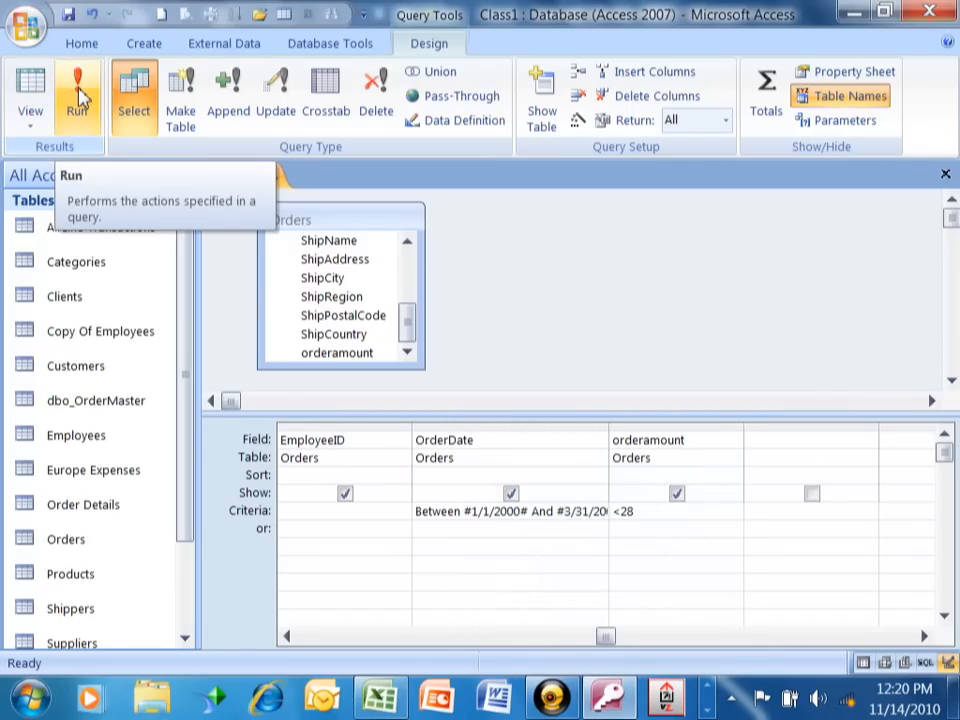
pyautogui.click(76, 96)
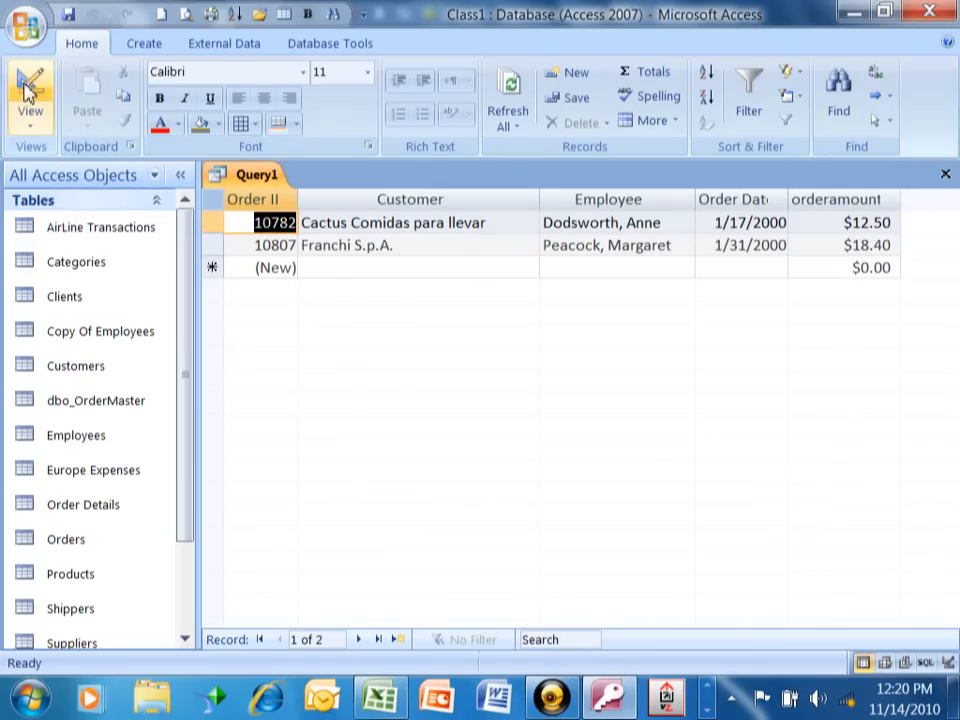
# Rerun the query with the amount criterion adjusted and return to the design.
pyautogui.click(30, 96)
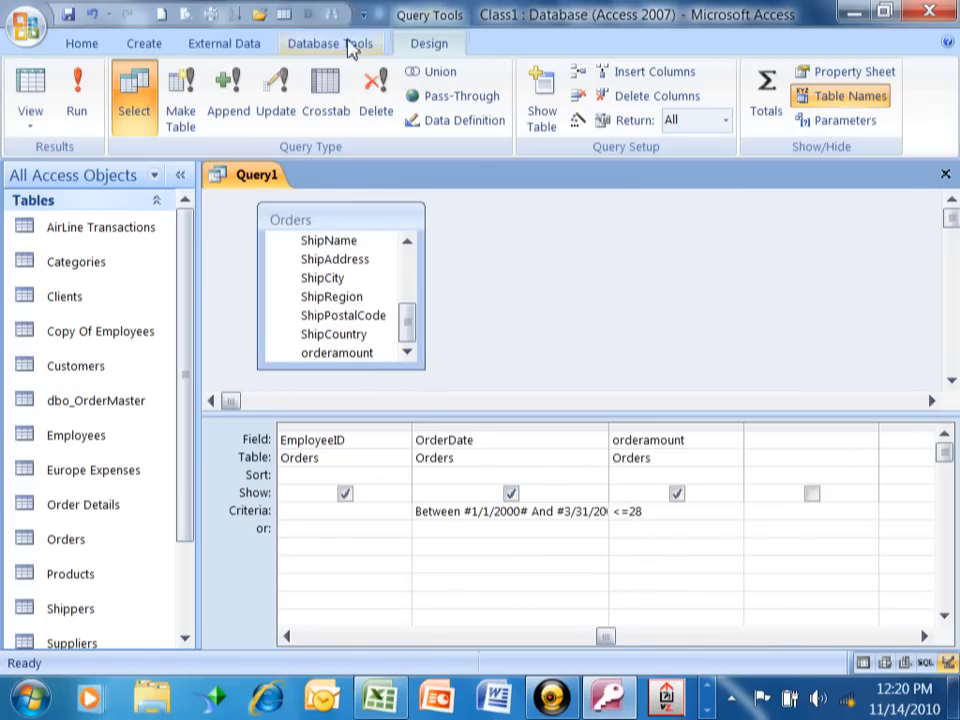
pyautogui.moveTo(76, 96)
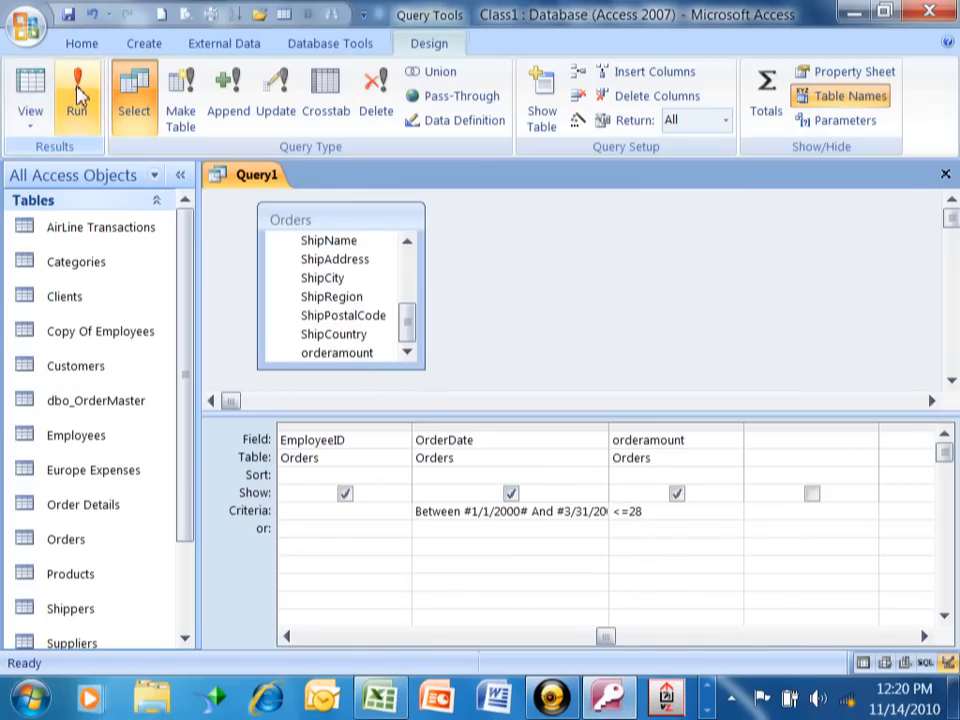
pyautogui.click(76, 96)
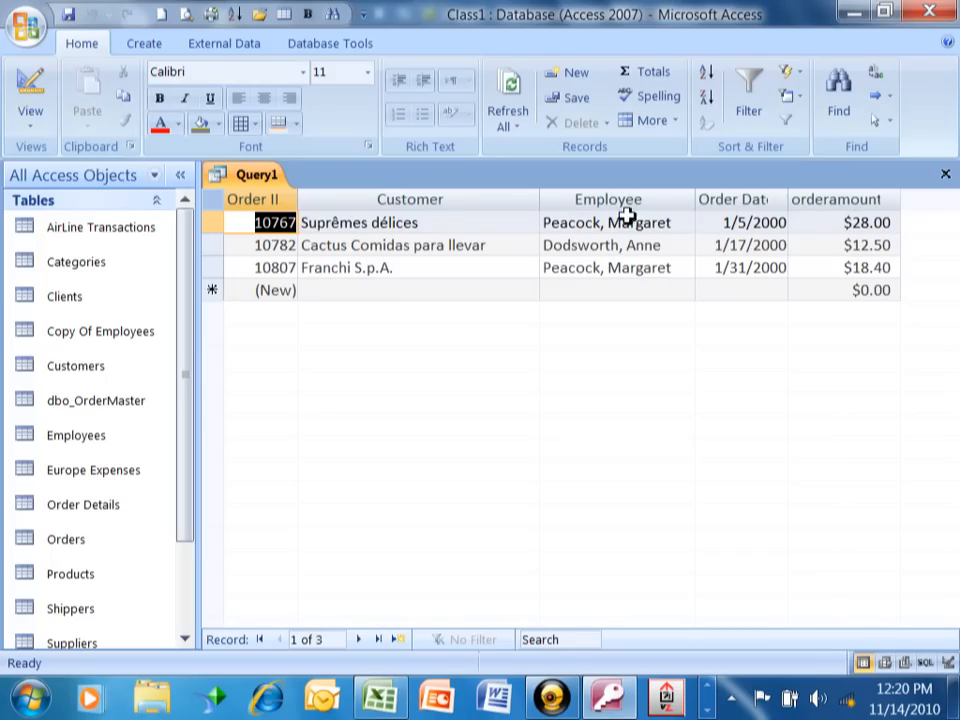
pyautogui.click(30, 90)
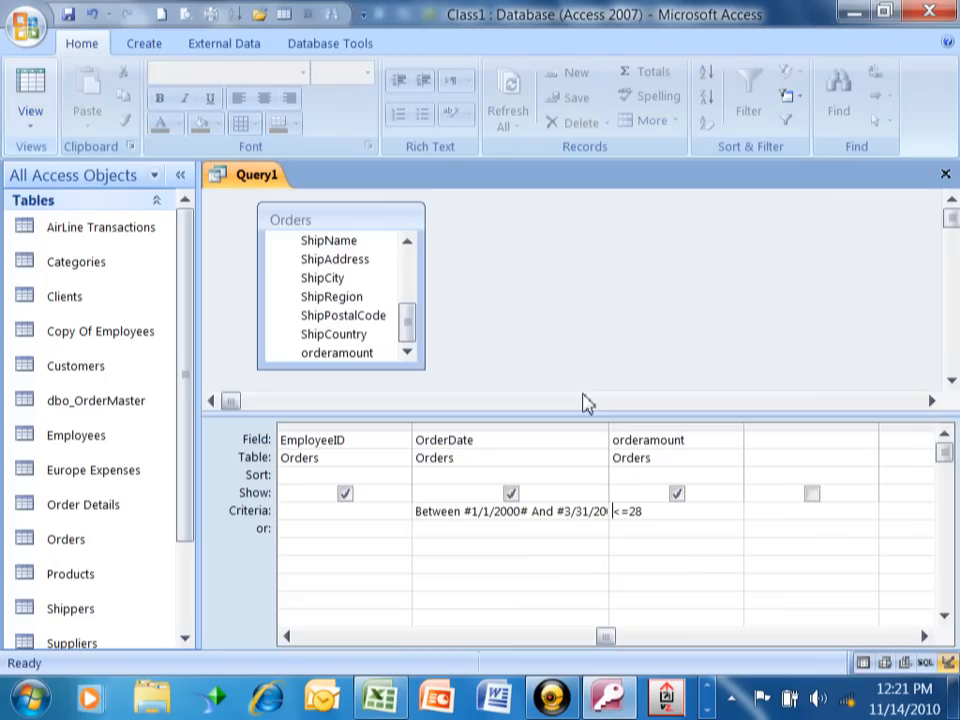
# Change the orderamount criterion to >100 and run the query, returning 147 records.
pyautogui.click(628, 512)
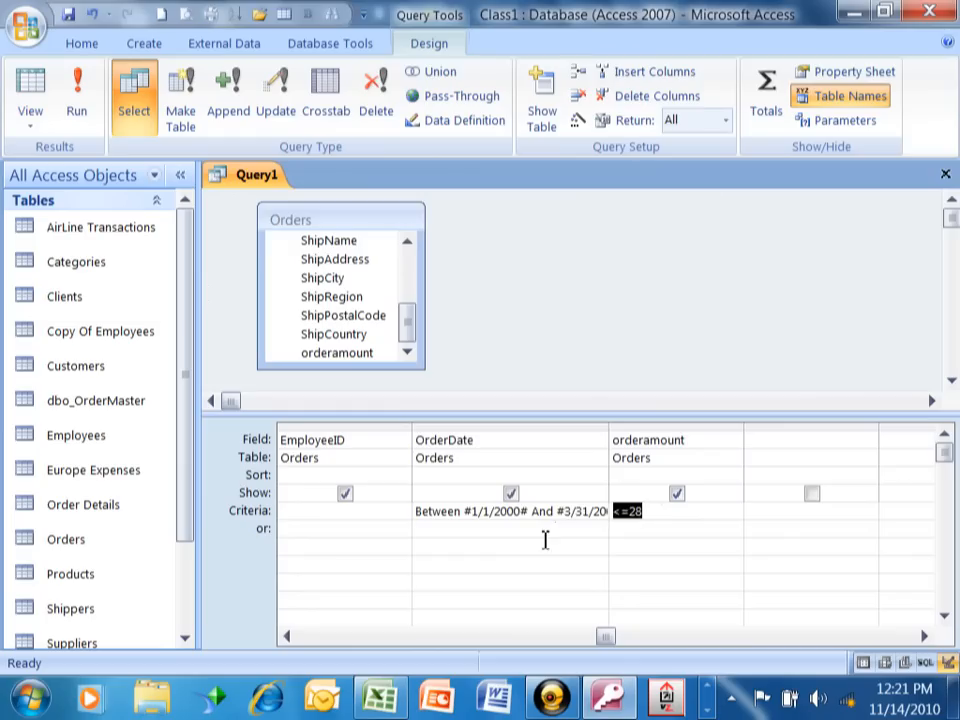
pyautogui.write('>2')
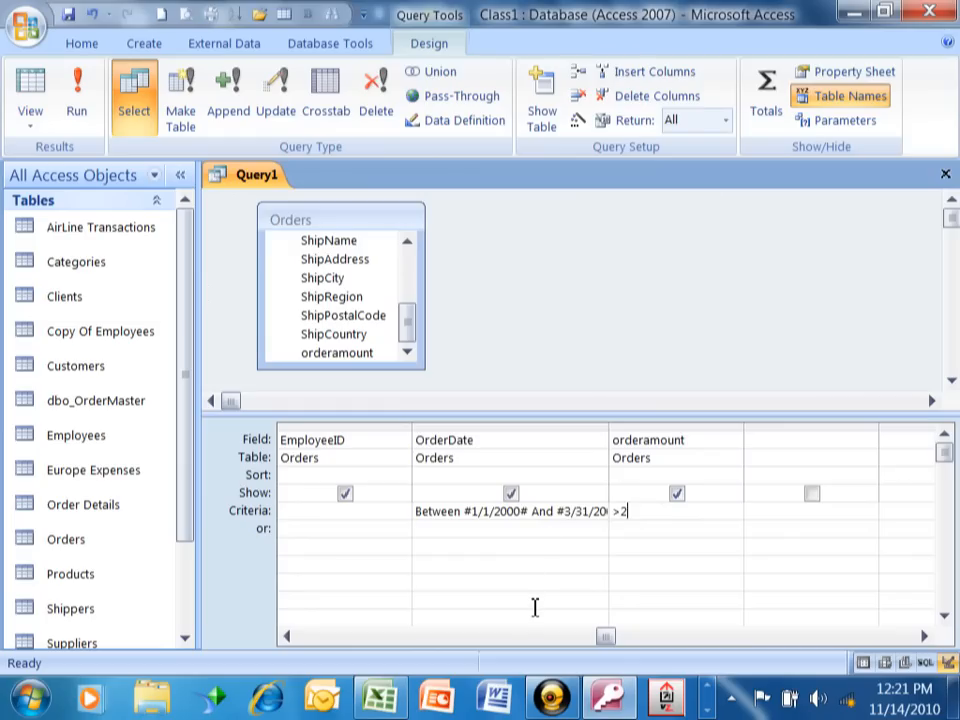
pyautogui.write('00')
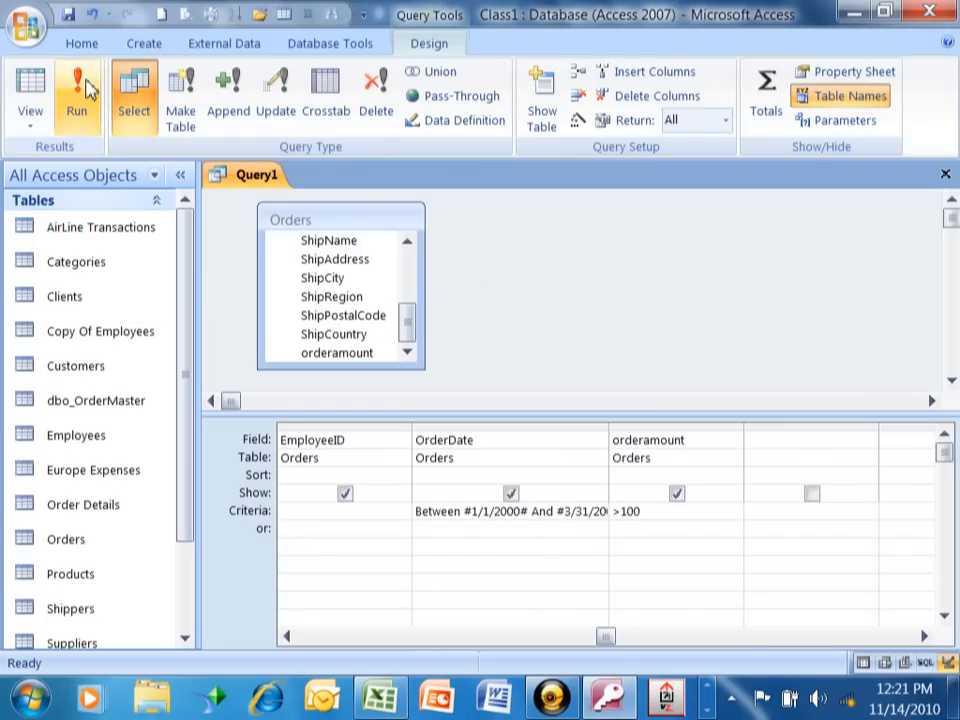
pyautogui.click(76, 96)
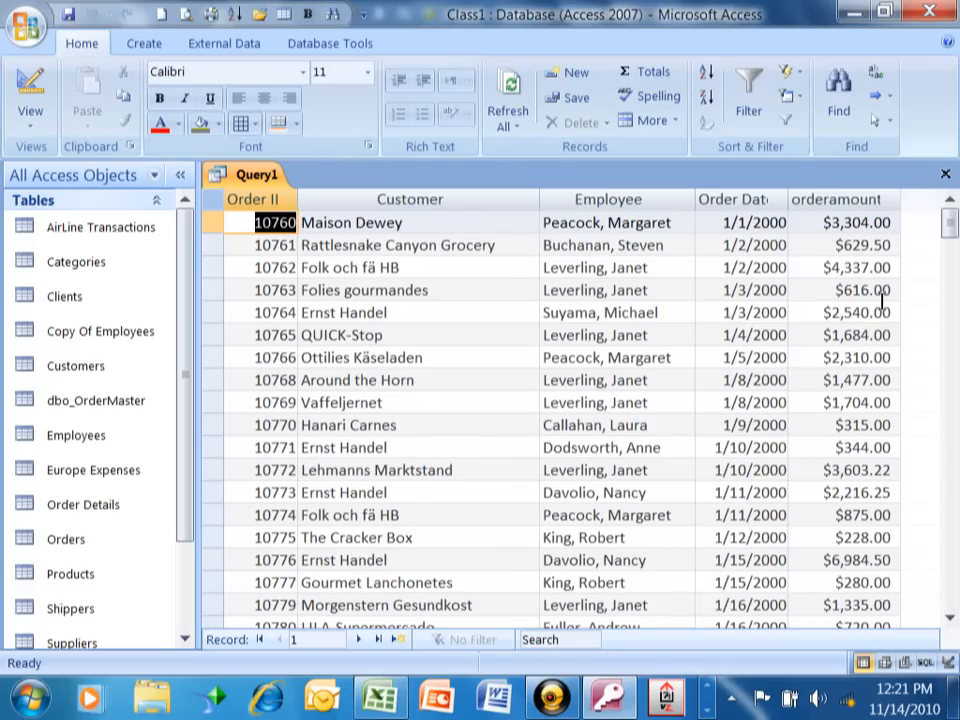
pyautogui.scroll(-3)
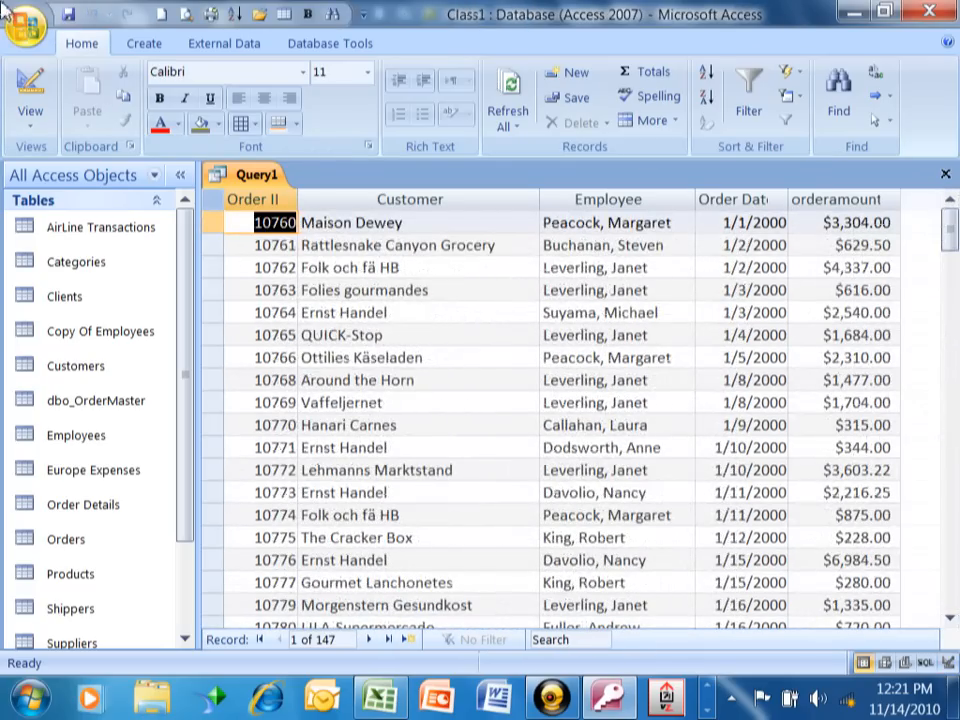
# Edit the criterion to >=100, check the results, and return to the query design.
pyautogui.click(30, 96)
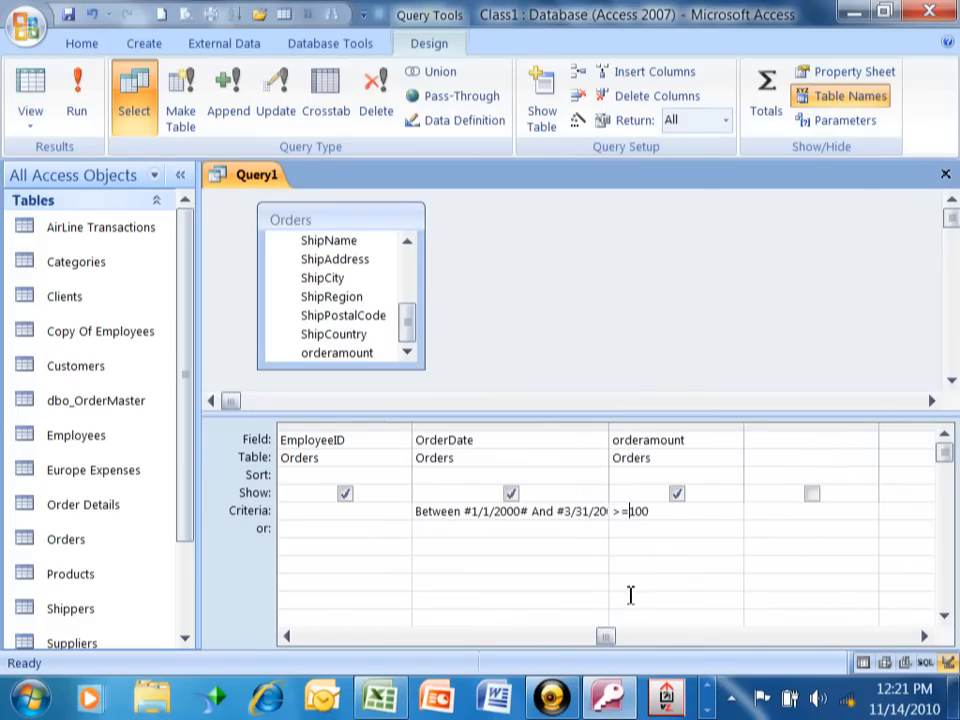
pyautogui.moveTo(76, 90)
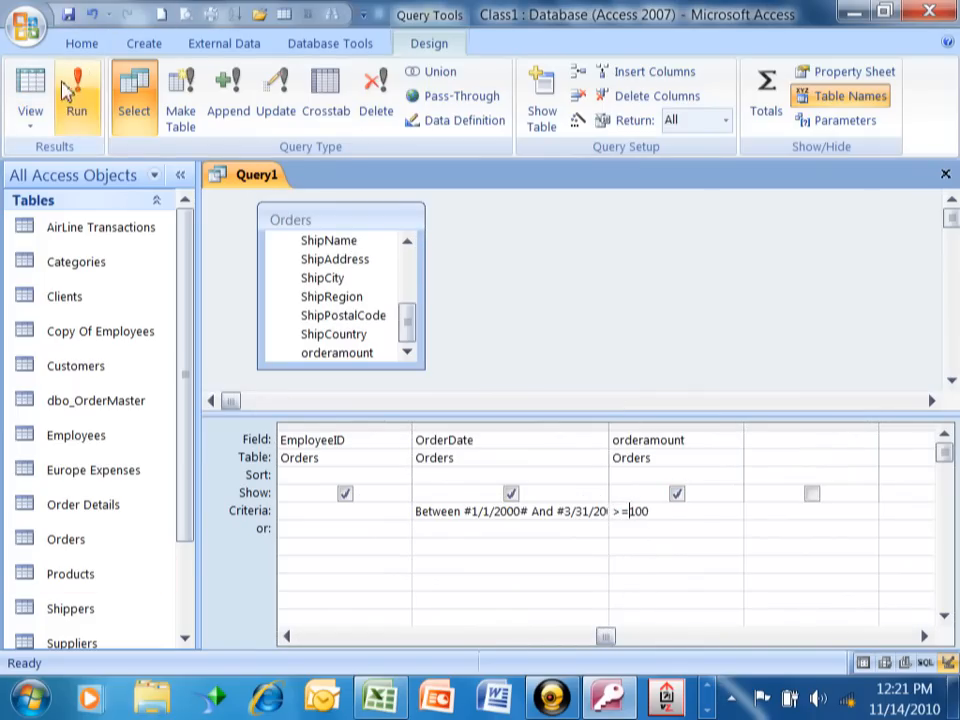
pyautogui.click(76, 96)
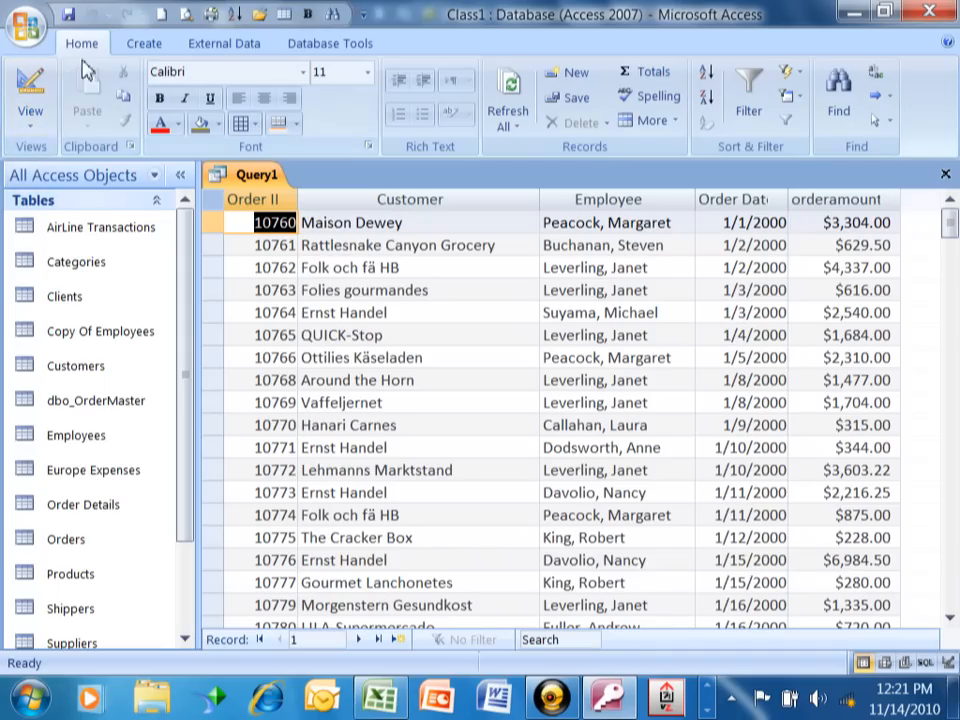
pyautogui.click(30, 90)
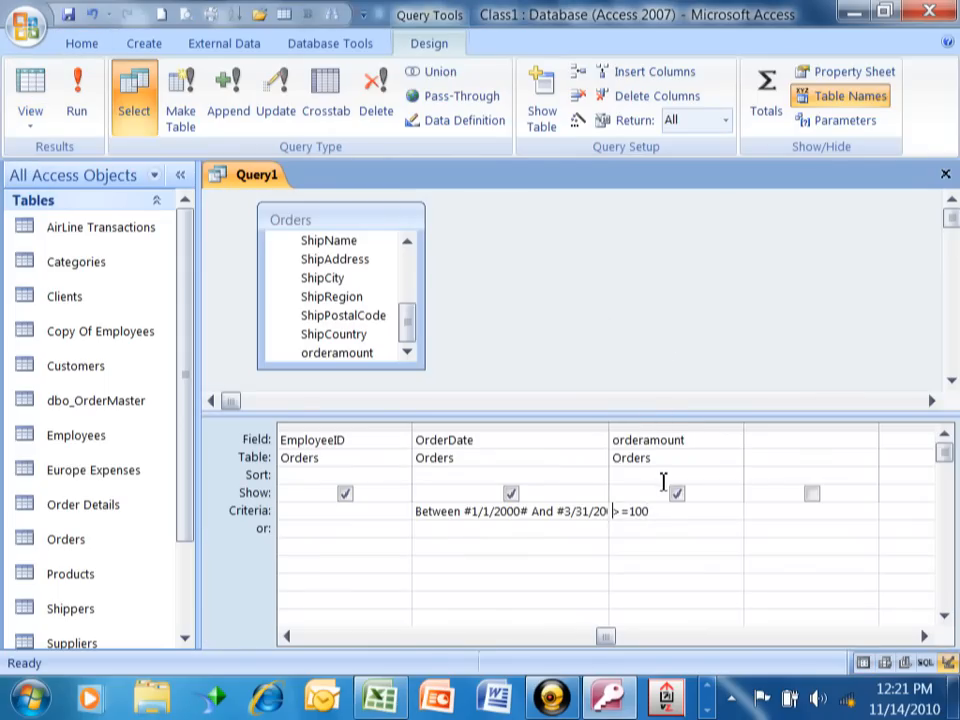
pyautogui.moveTo(588, 284)
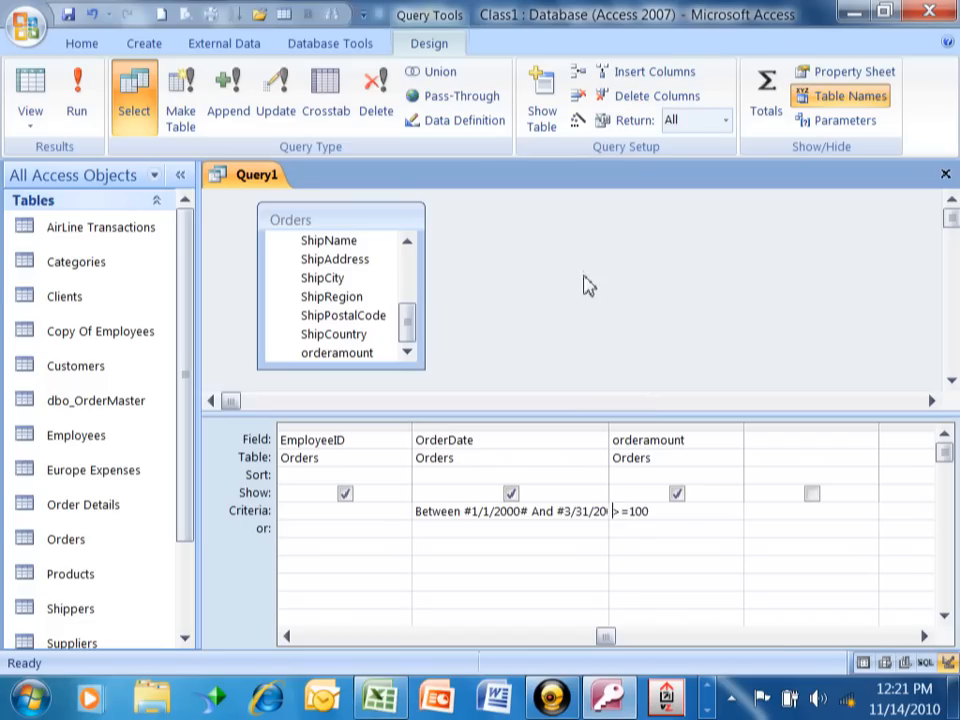
# Set the orderamount criterion to =>28 and run the query, returning 156 orders.
pyautogui.click(632, 512)
pyautogui.write('<>')
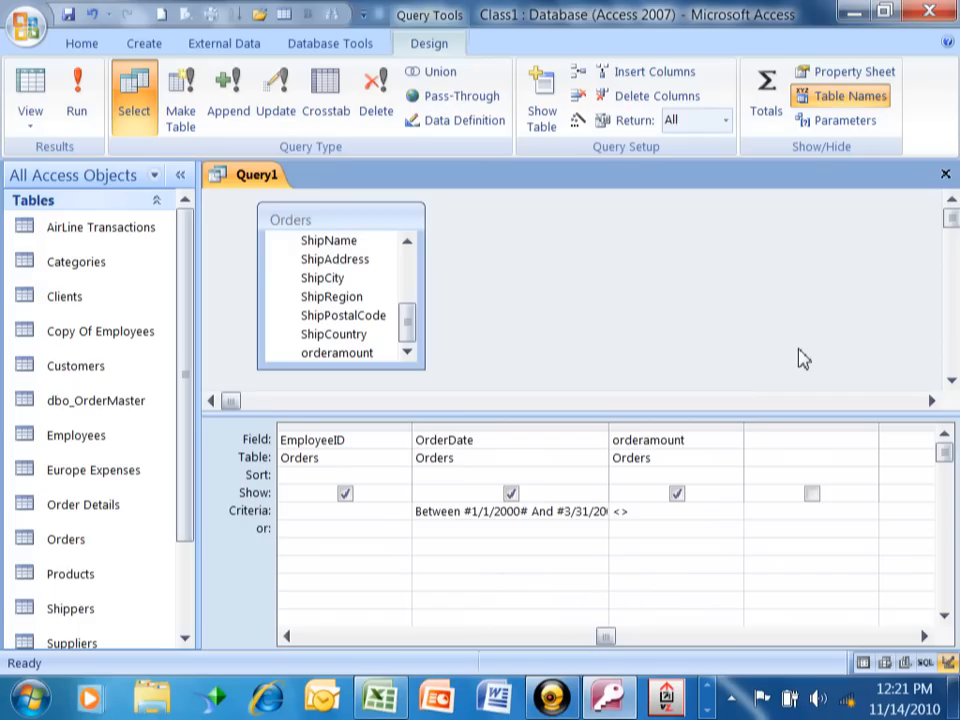
pyautogui.write('2')
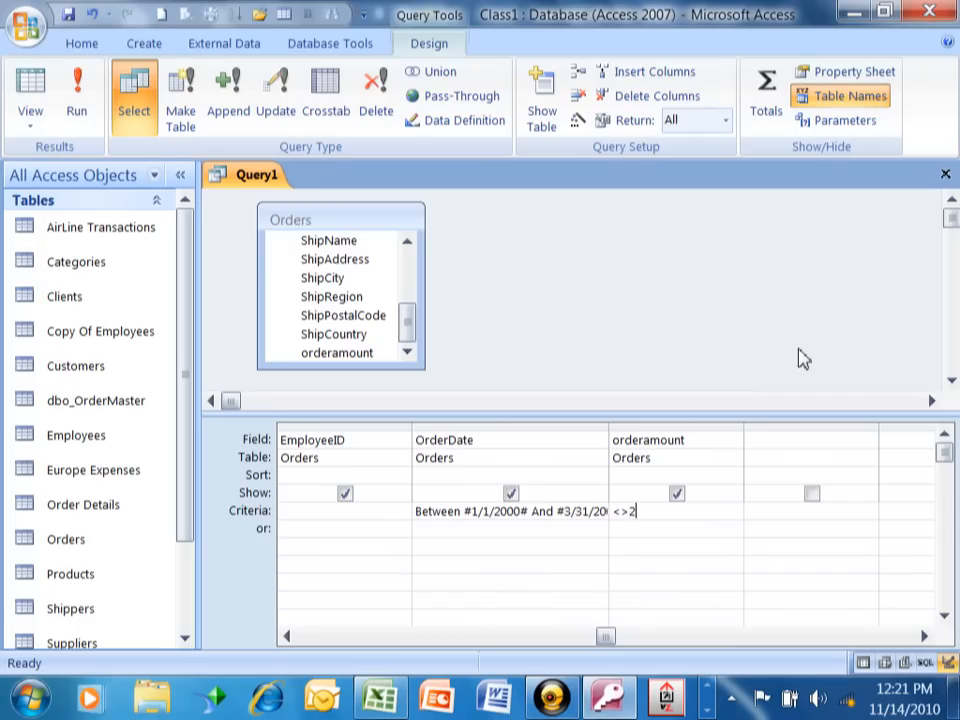
pyautogui.write('8')
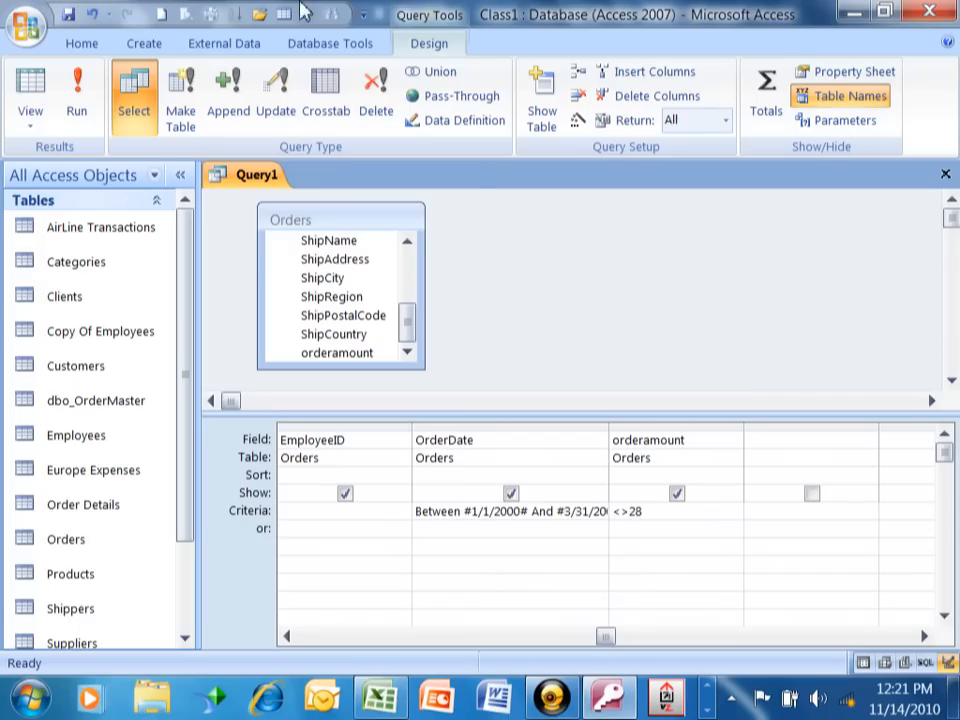
pyautogui.click(76, 96)
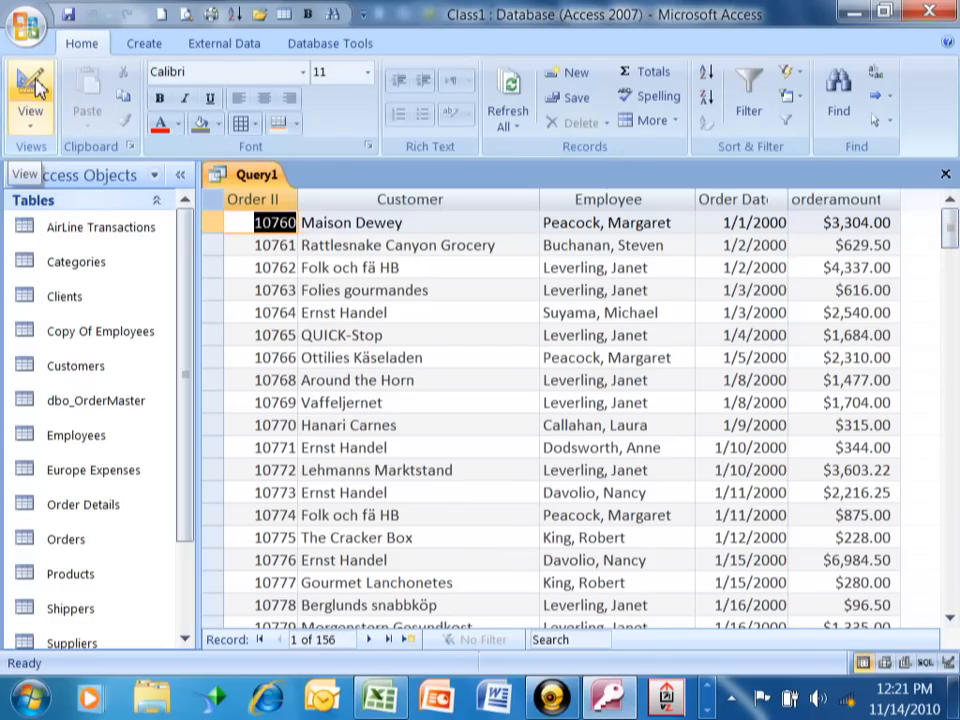
# Replace the orderamount criterion with Between 100 And 200 and run the query, returning 7 orders.
pyautogui.click(30, 96)
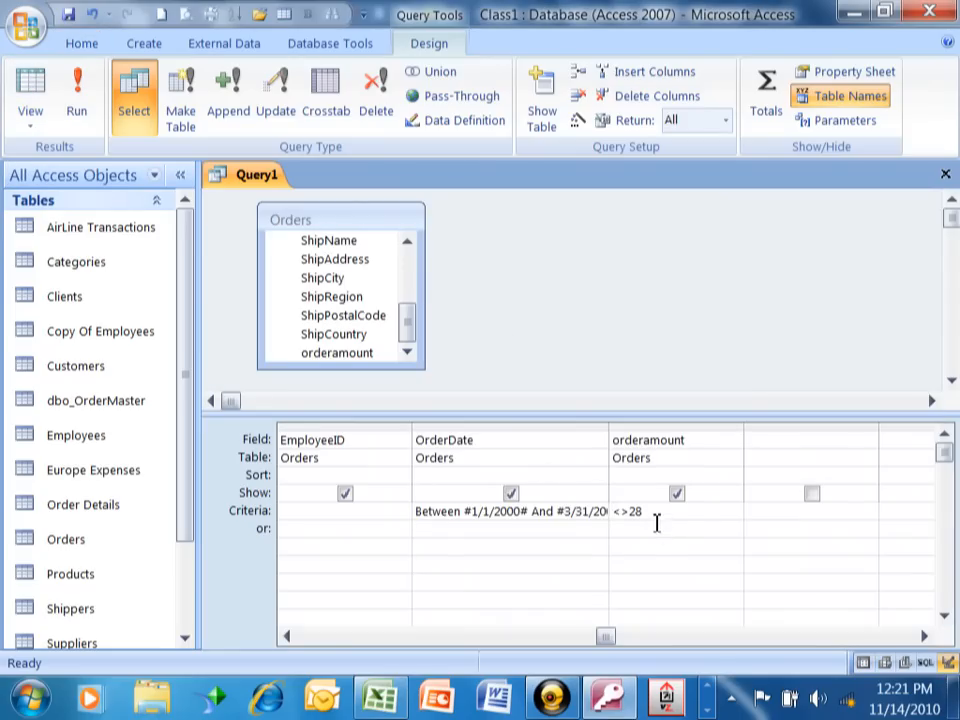
pyautogui.doubleClick(620, 512)
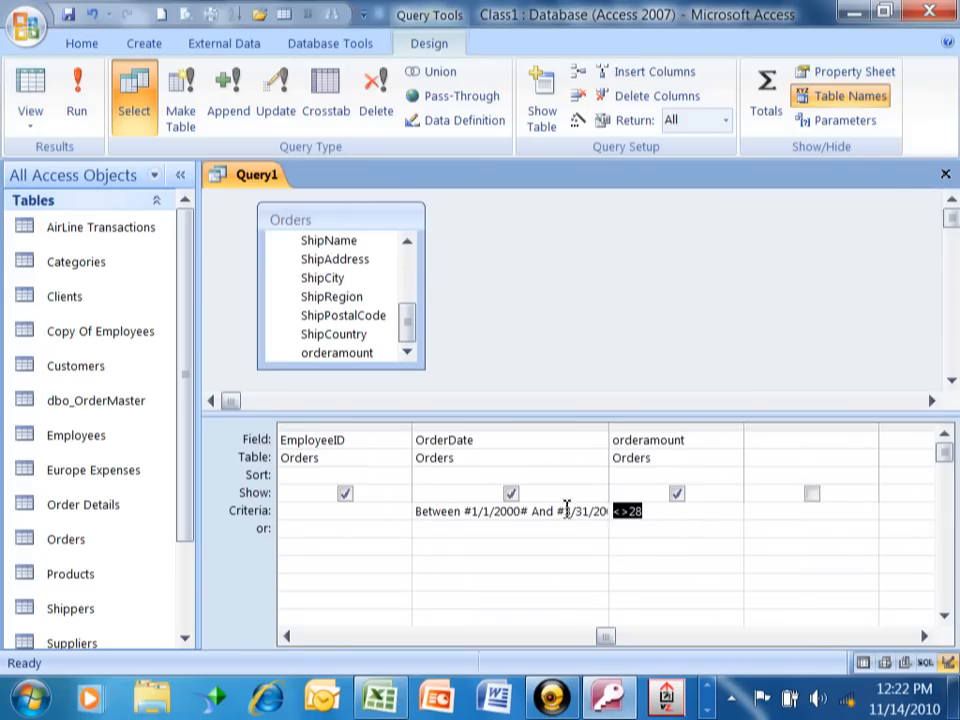
pyautogui.write('between')
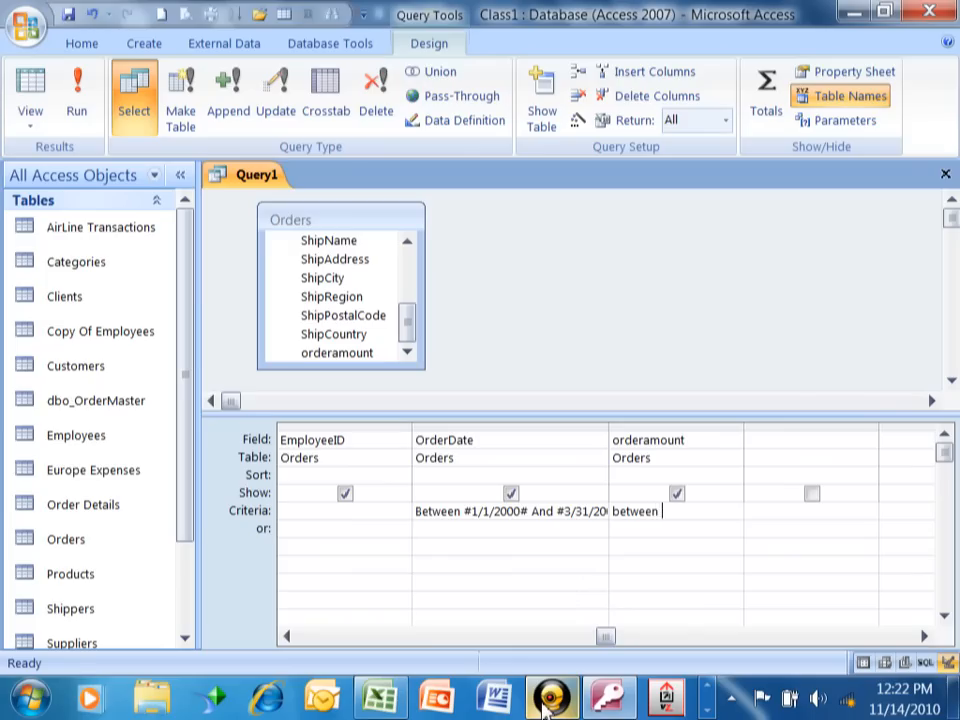
pyautogui.write('100 and 200')
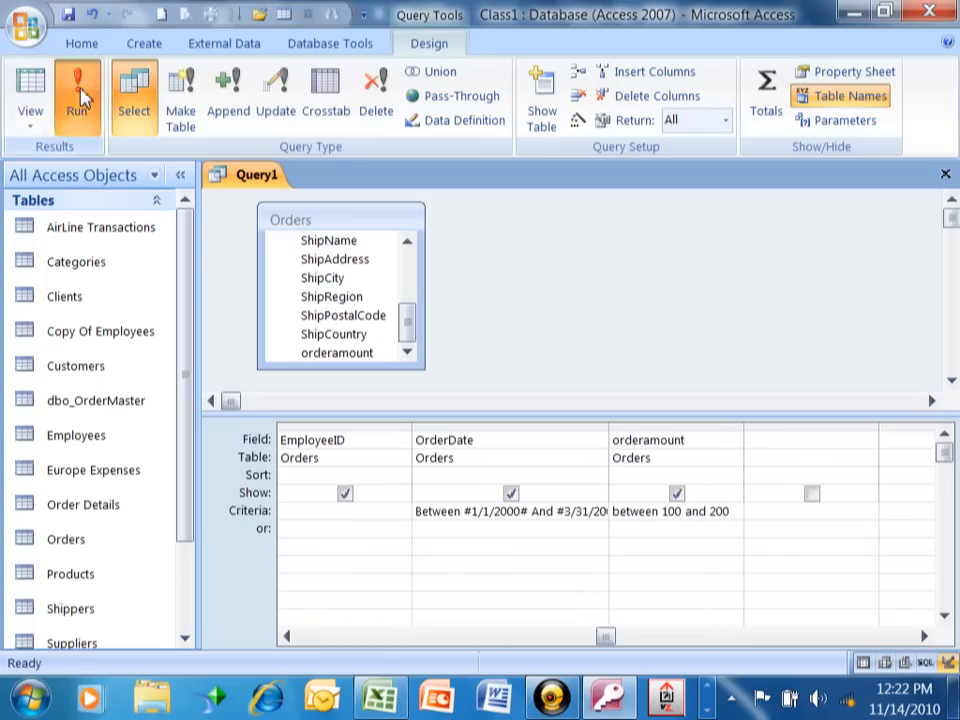
pyautogui.click(78, 96)
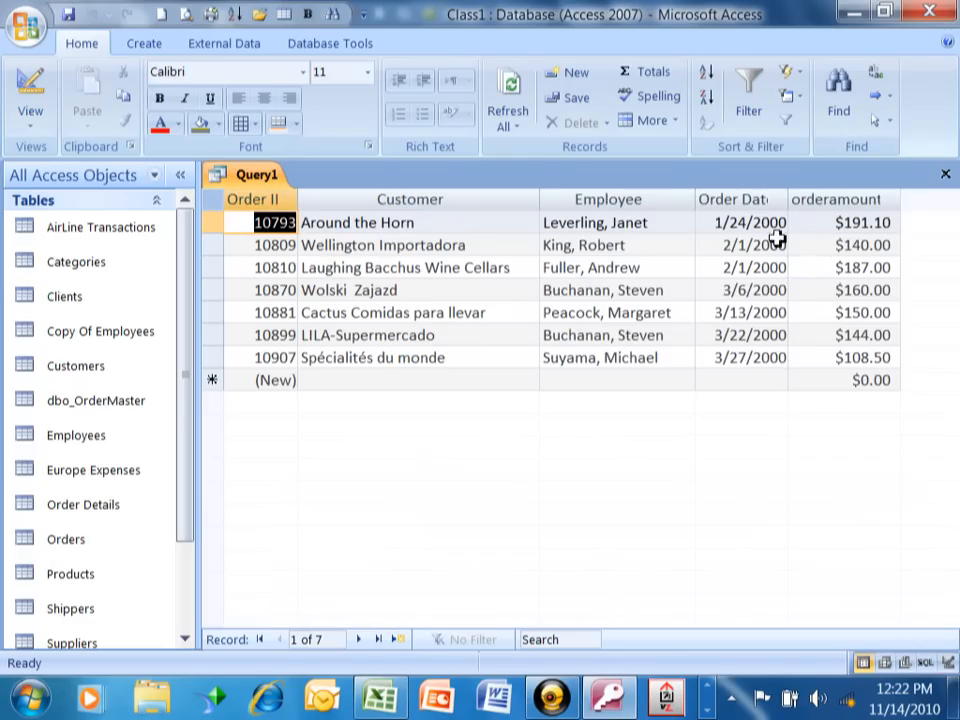
pyautogui.moveTo(772, 220)
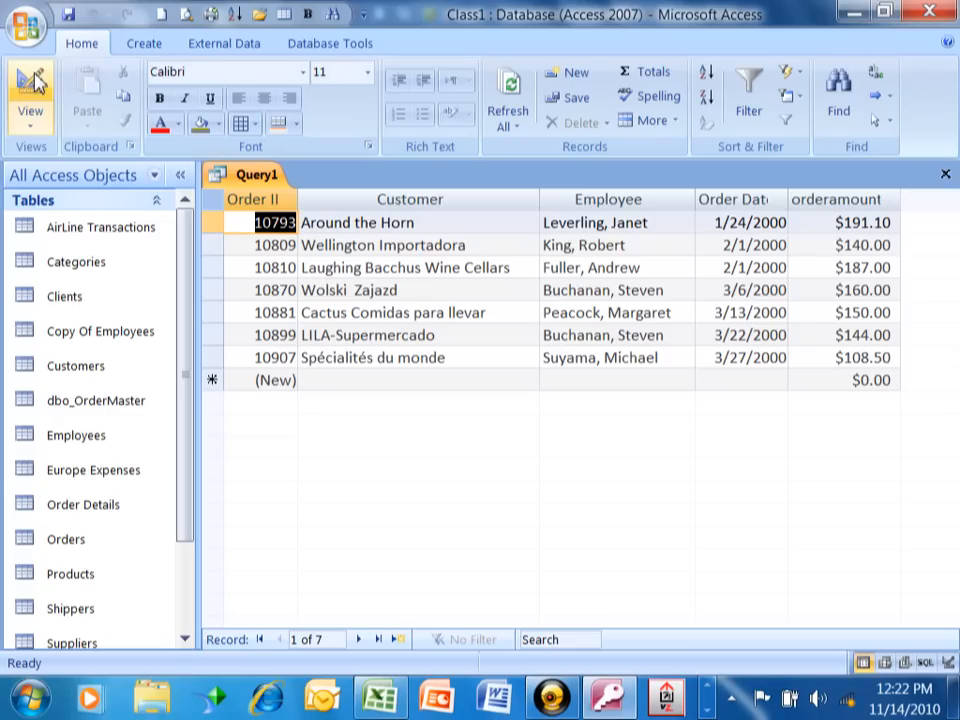
# Set the orderamount criterion to >500, run the query, and scroll through the 119 resulting orders.
pyautogui.click(30, 96)
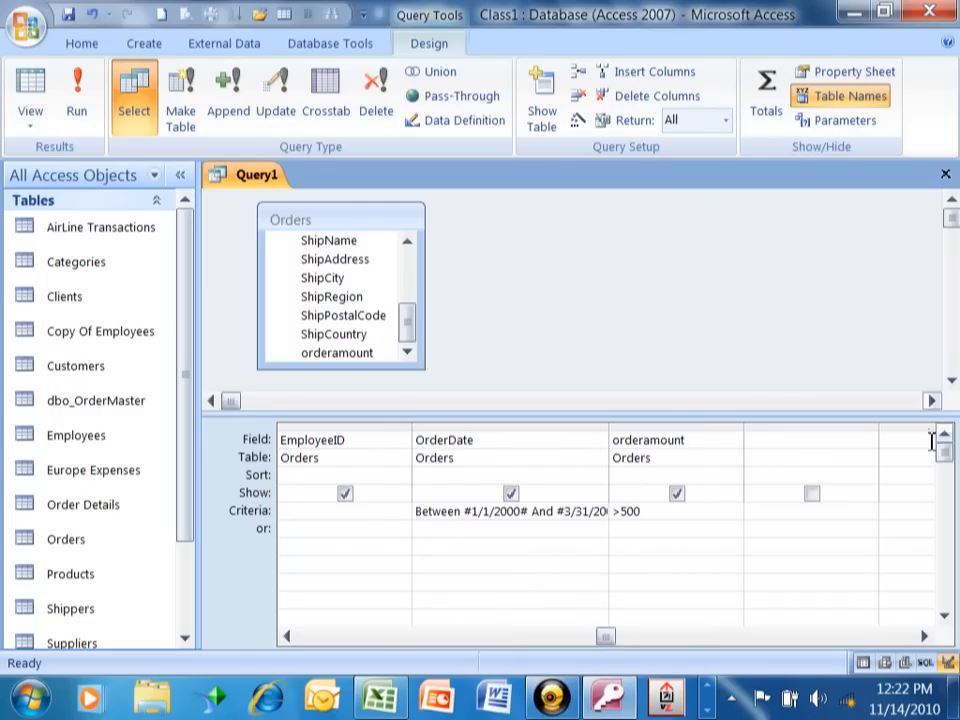
pyautogui.click(76, 96)
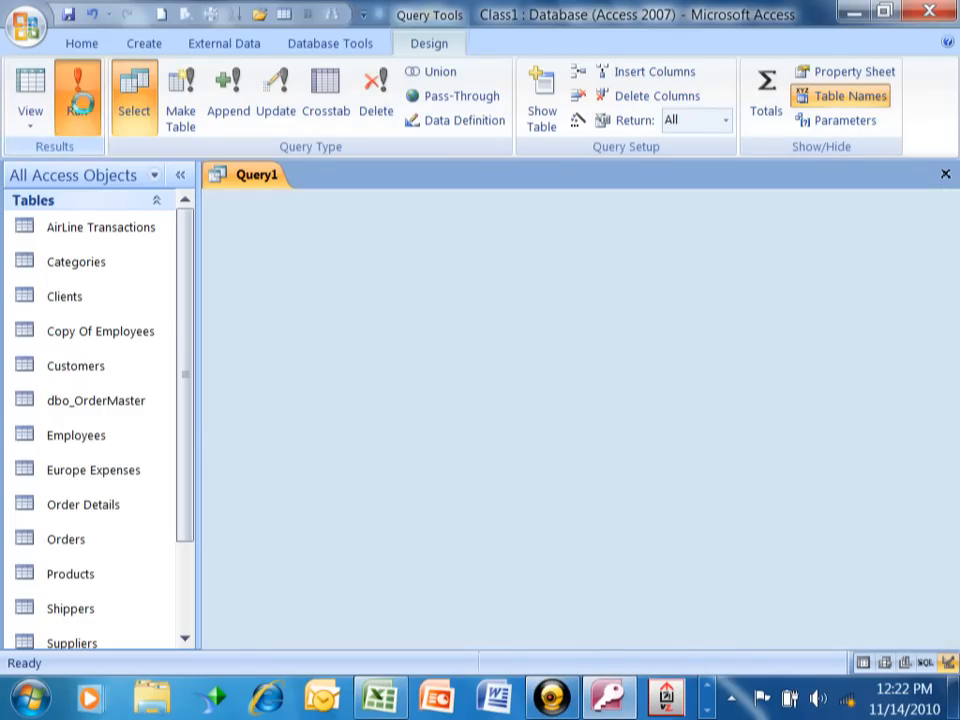
pyautogui.click(30, 96)
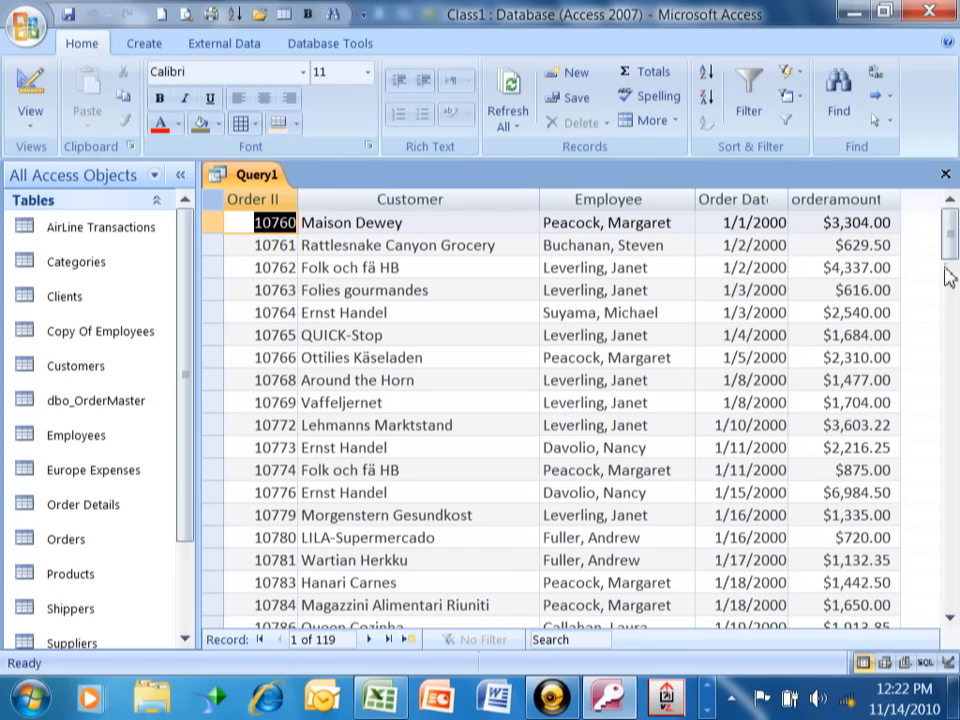
pyautogui.scroll(-3)
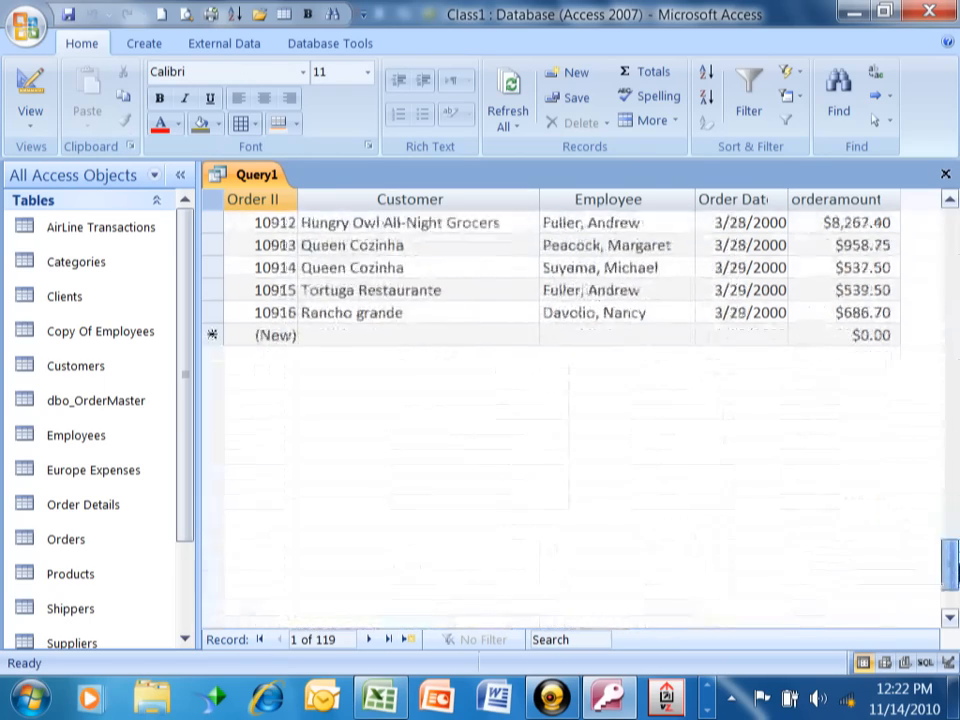
pyautogui.scroll(3)
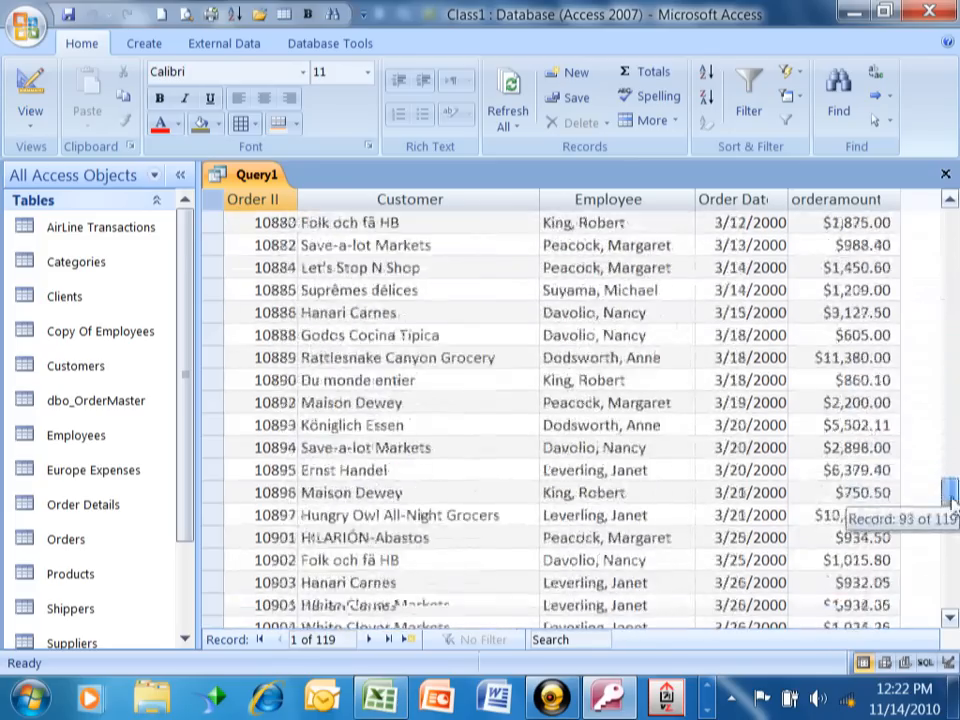
pyautogui.scroll(3)
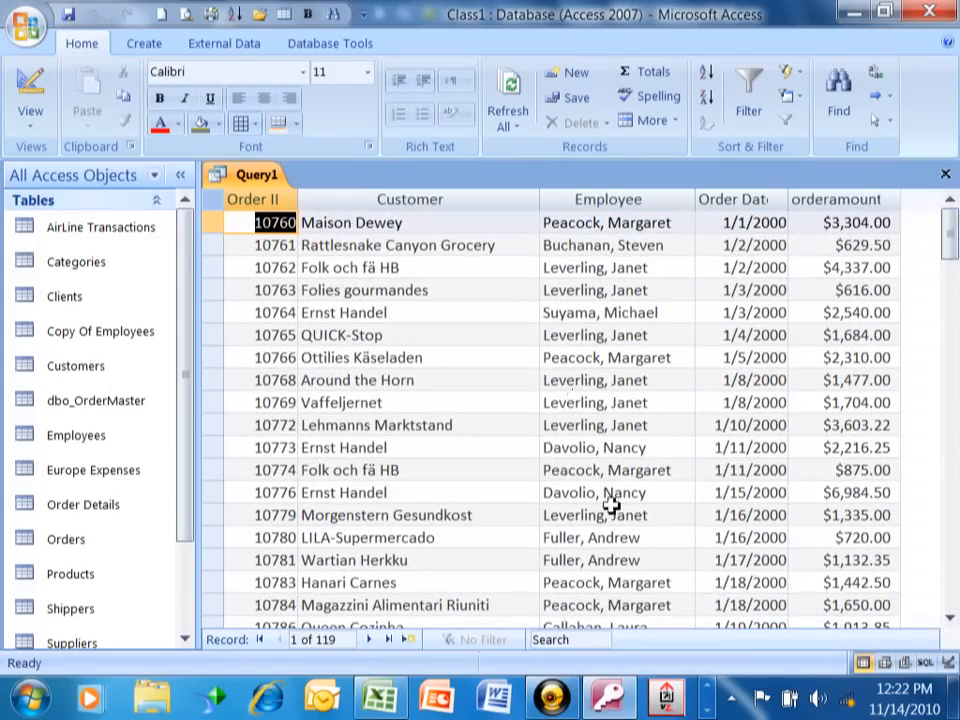
pyautogui.click(552, 696)
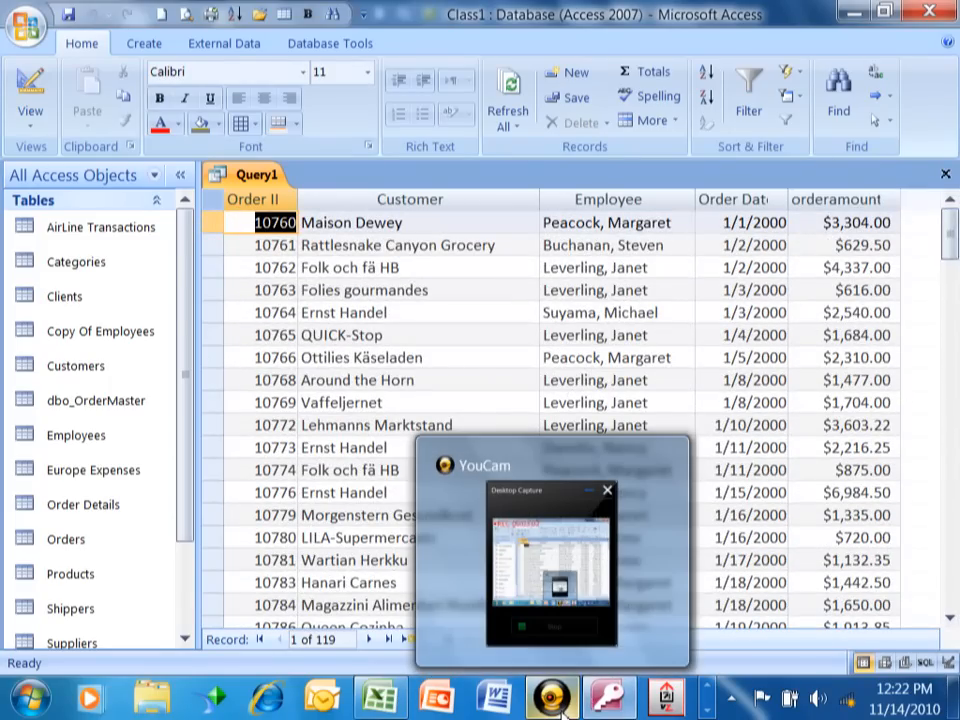